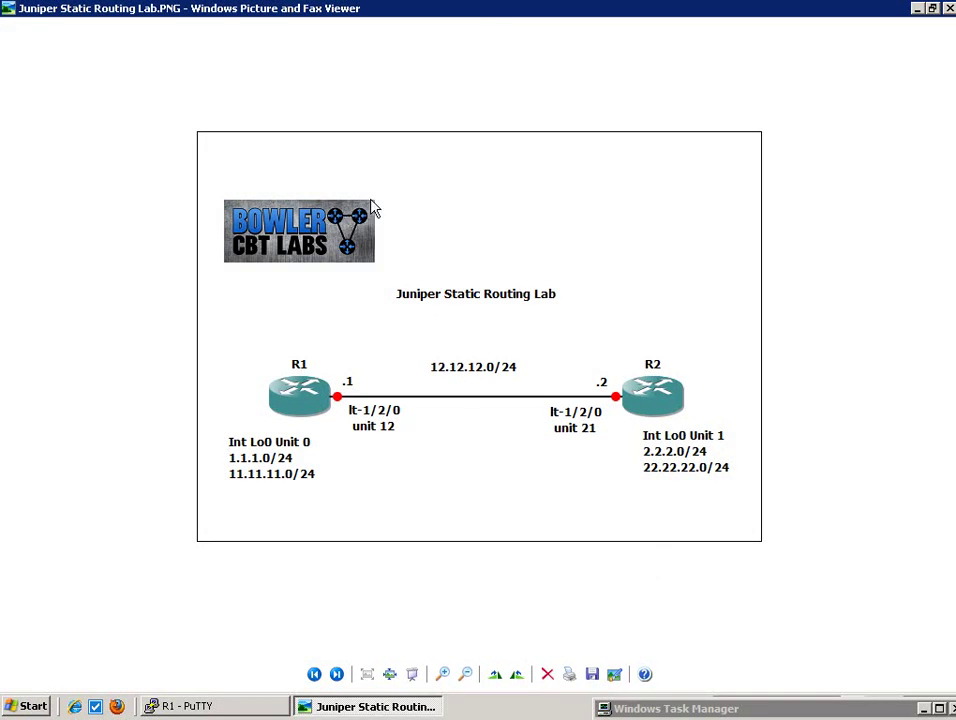
mouse_move(810, 350)
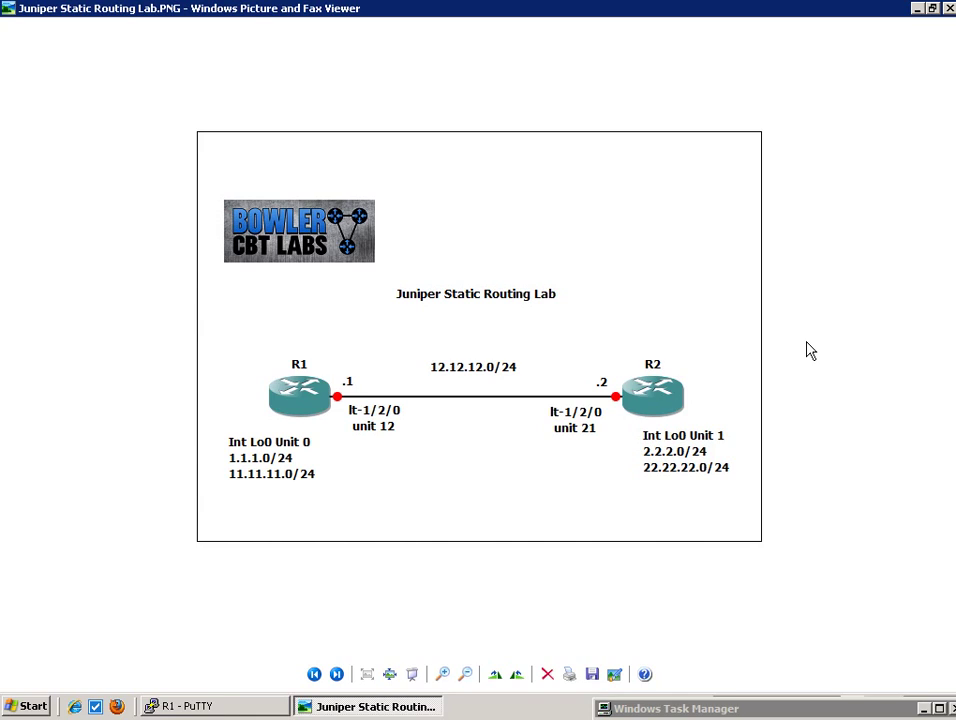
mouse_move(141, 365)
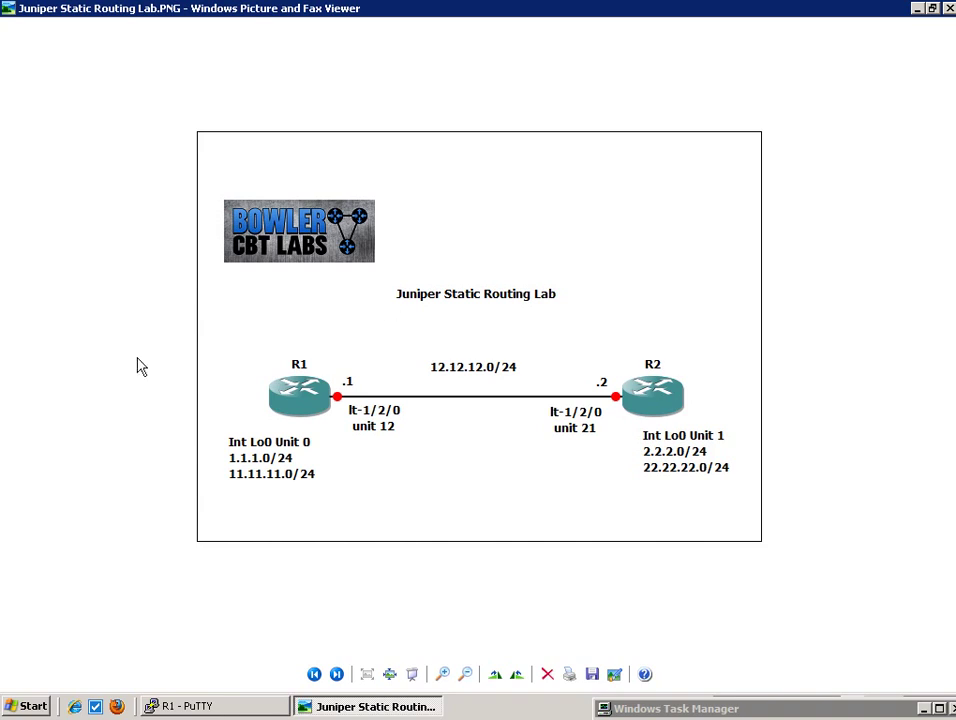
mouse_move(273, 422)
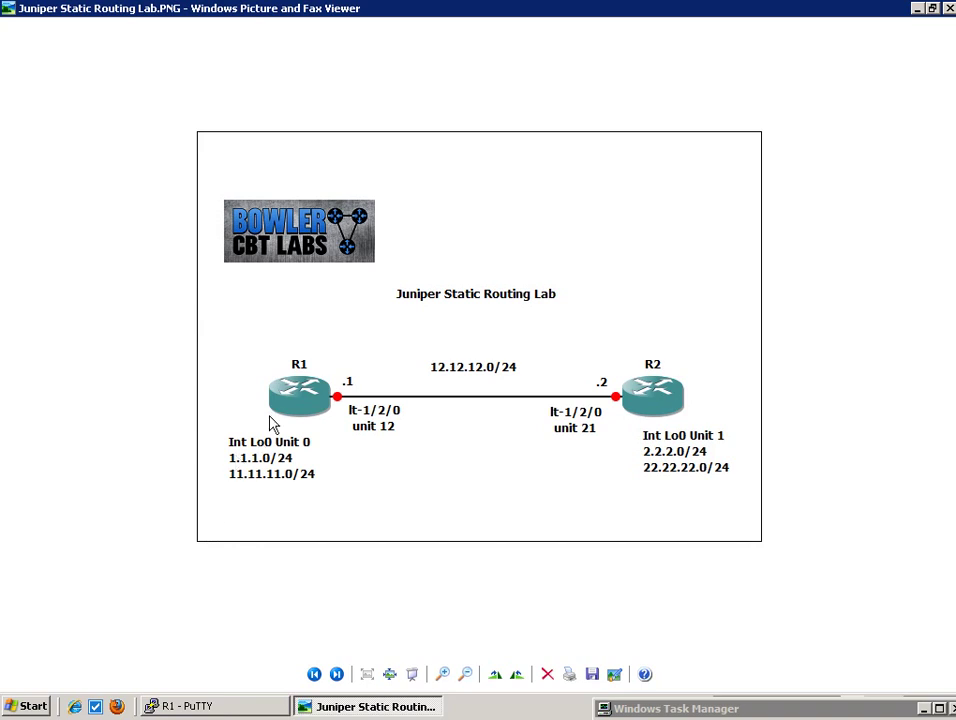
mouse_move(386, 371)
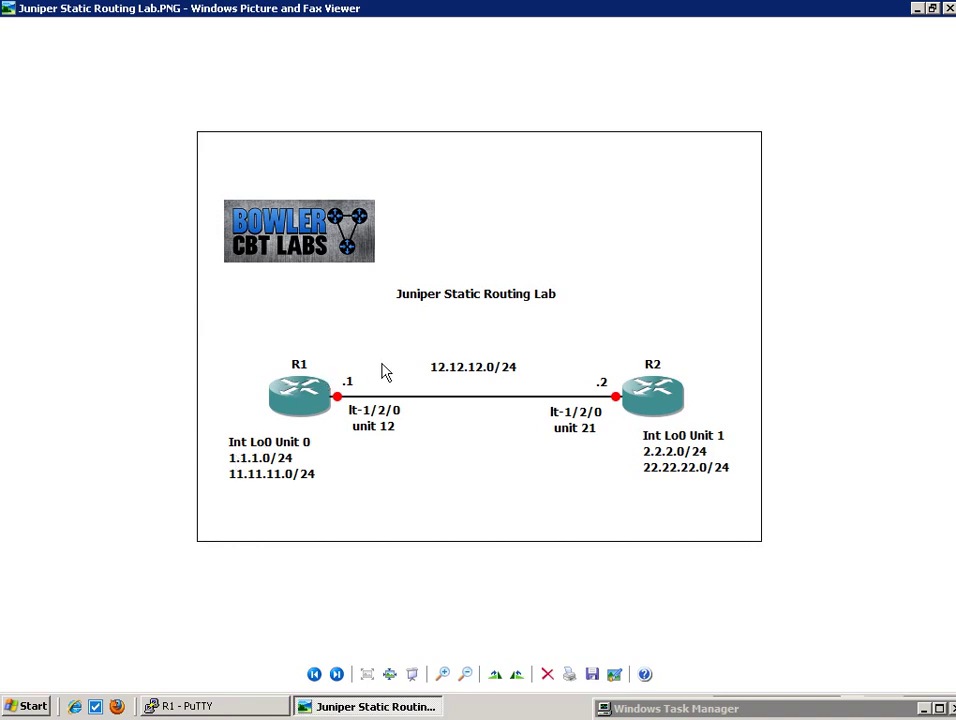
mouse_move(920, 418)
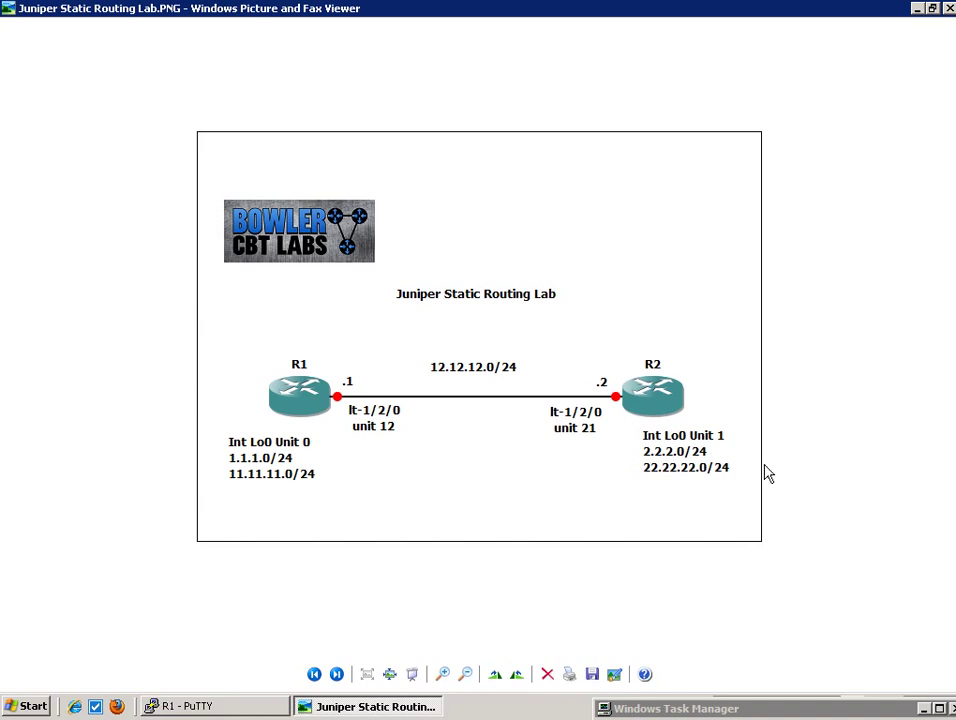
mouse_move(568, 448)
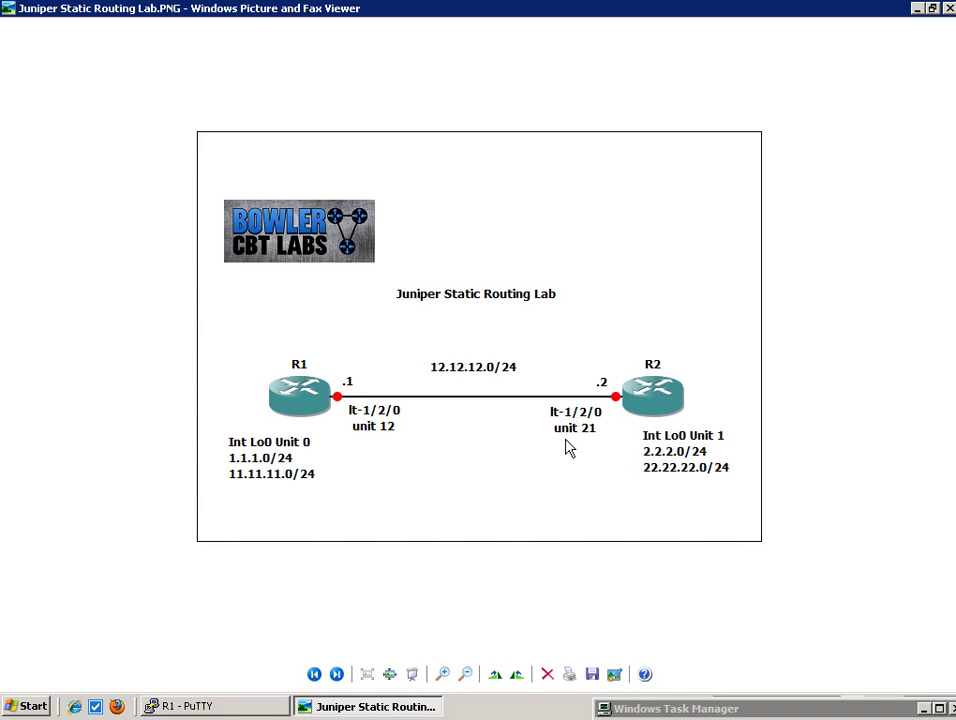
mouse_move(430, 423)
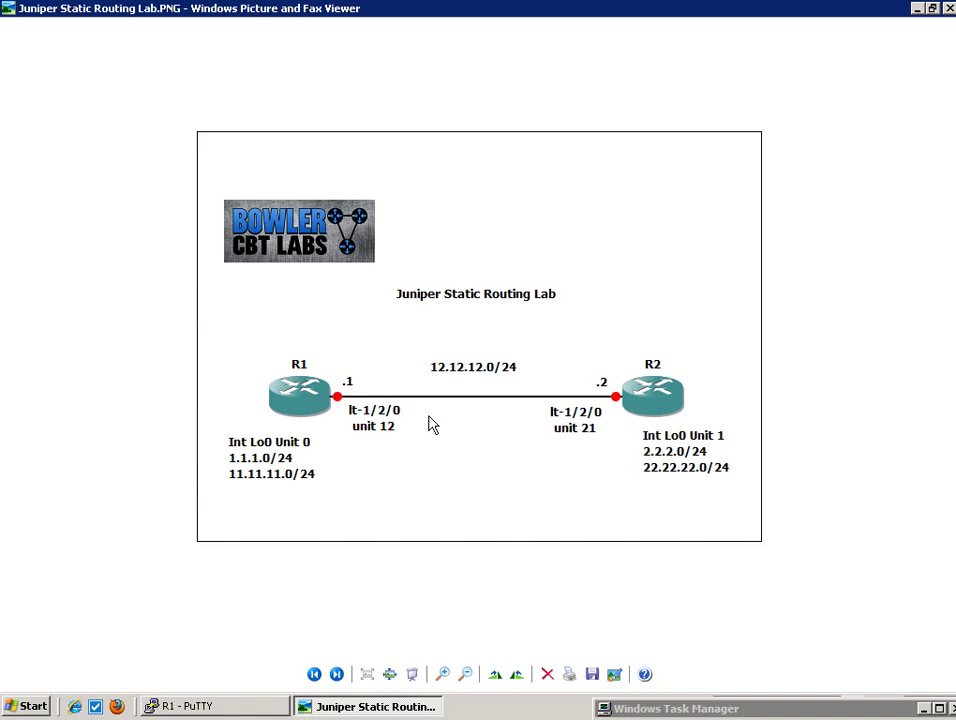
mouse_move(343, 413)
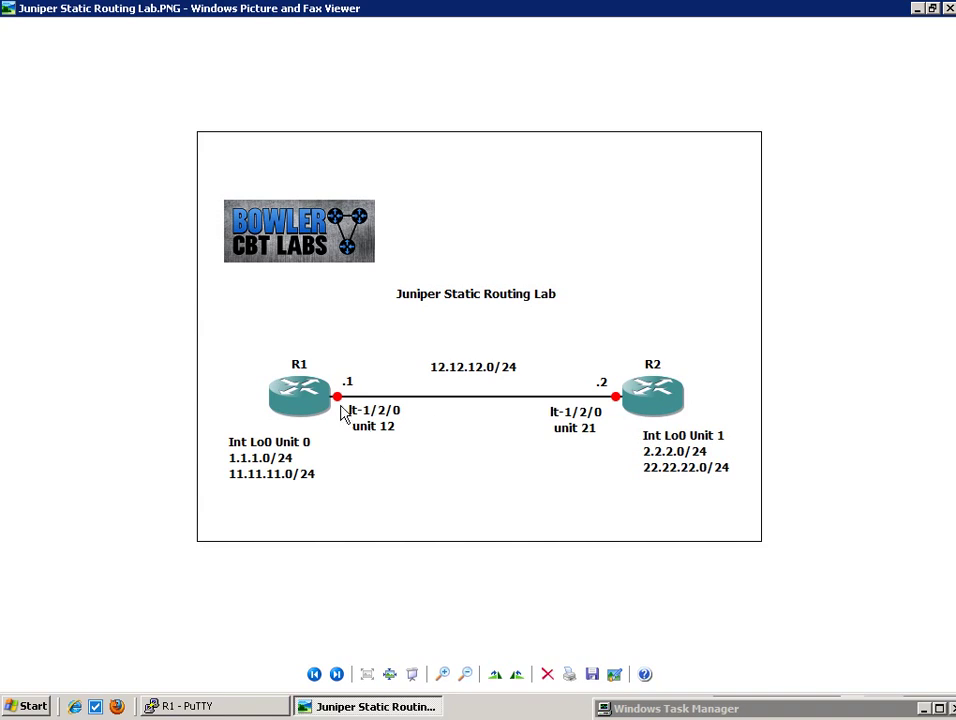
mouse_move(585, 428)
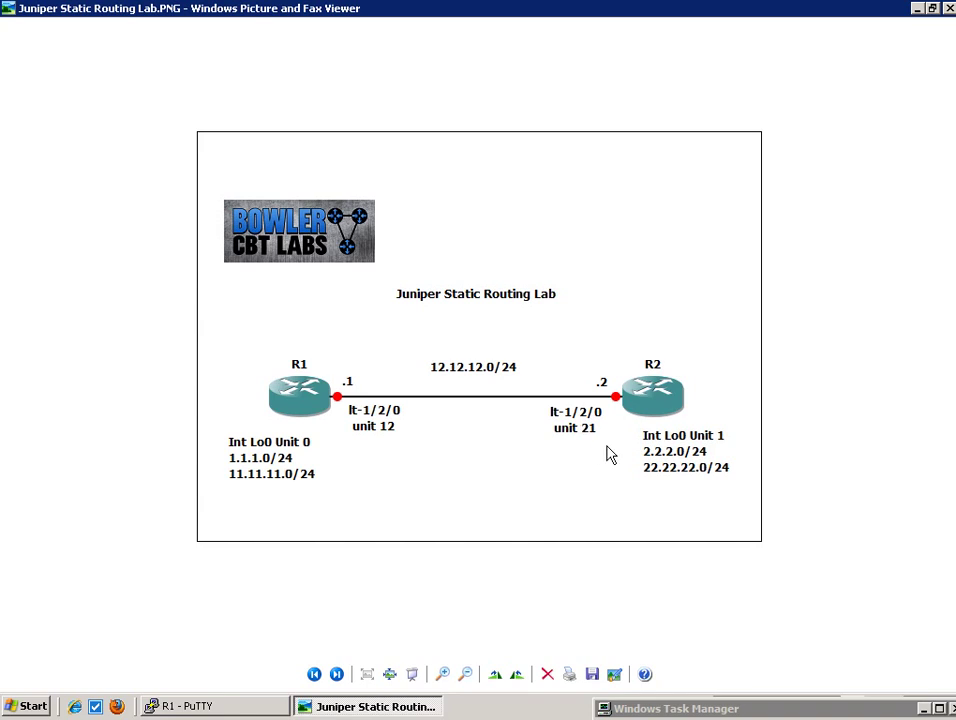
mouse_move(510, 398)
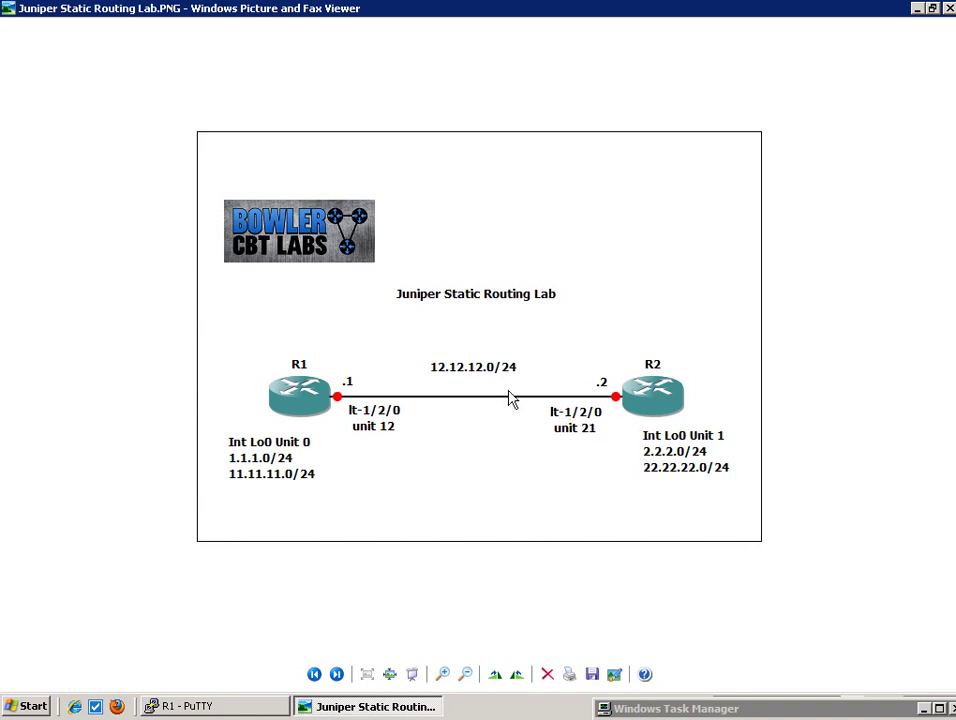
mouse_move(569, 389)
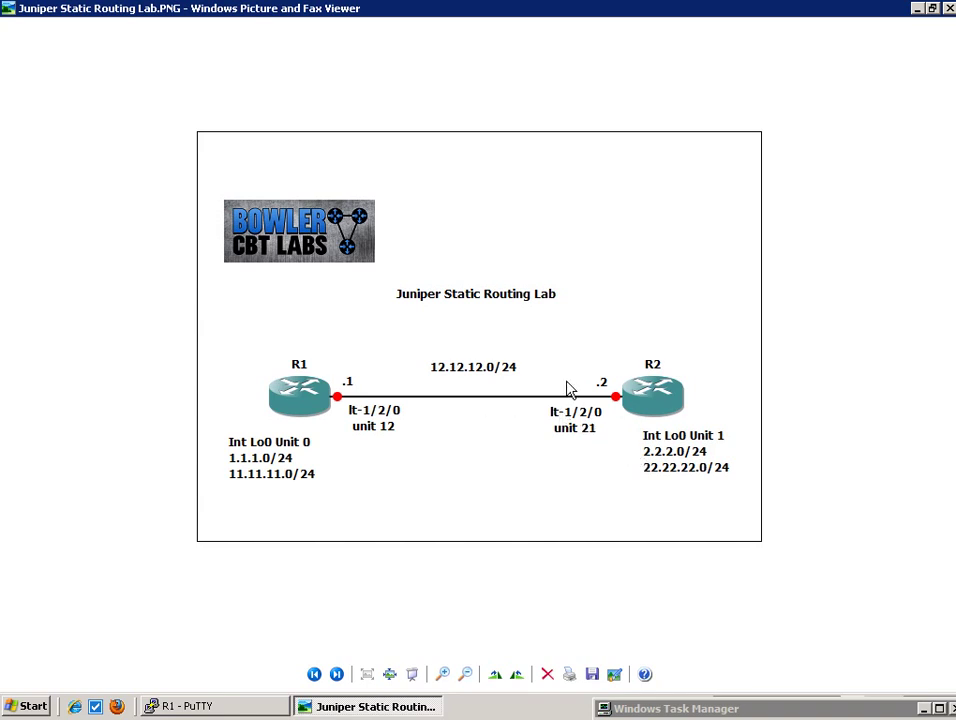
mouse_move(610, 427)
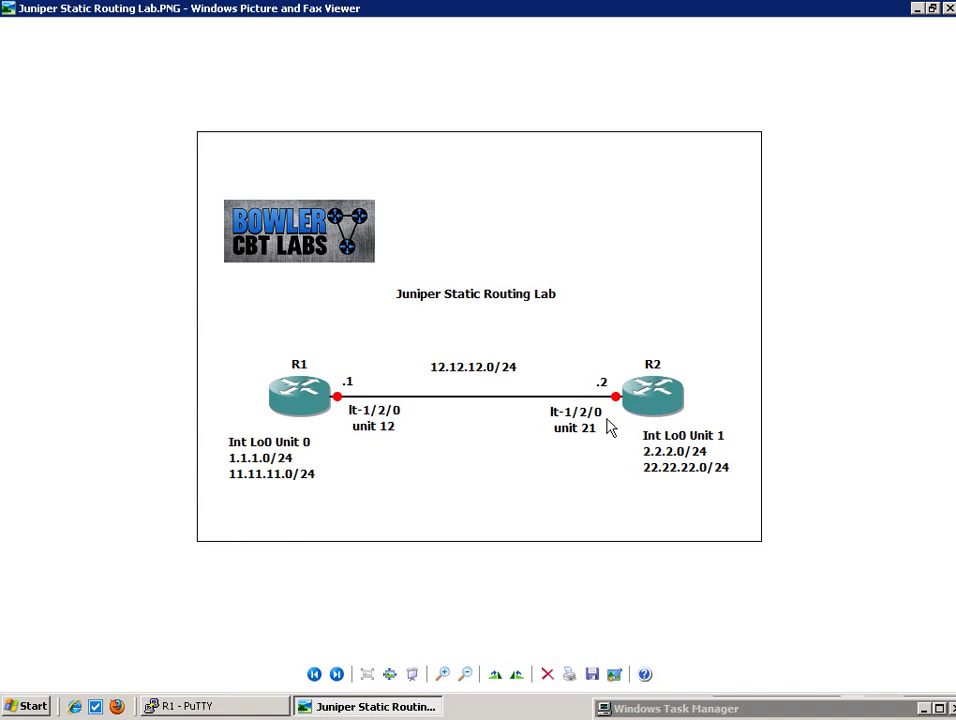
mouse_move(708, 438)
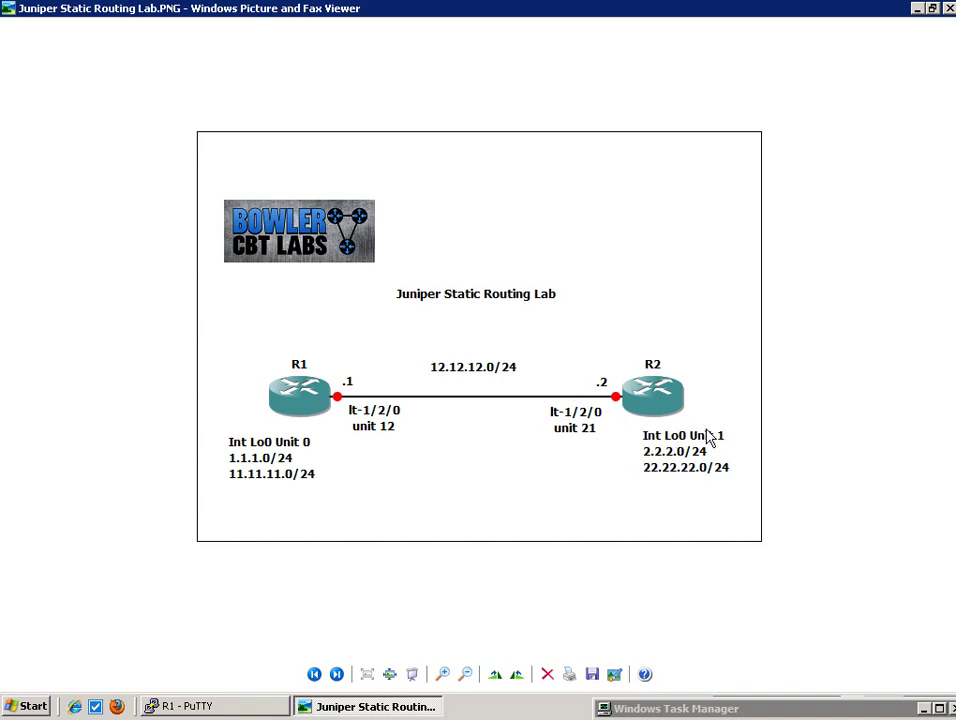
mouse_move(455, 432)
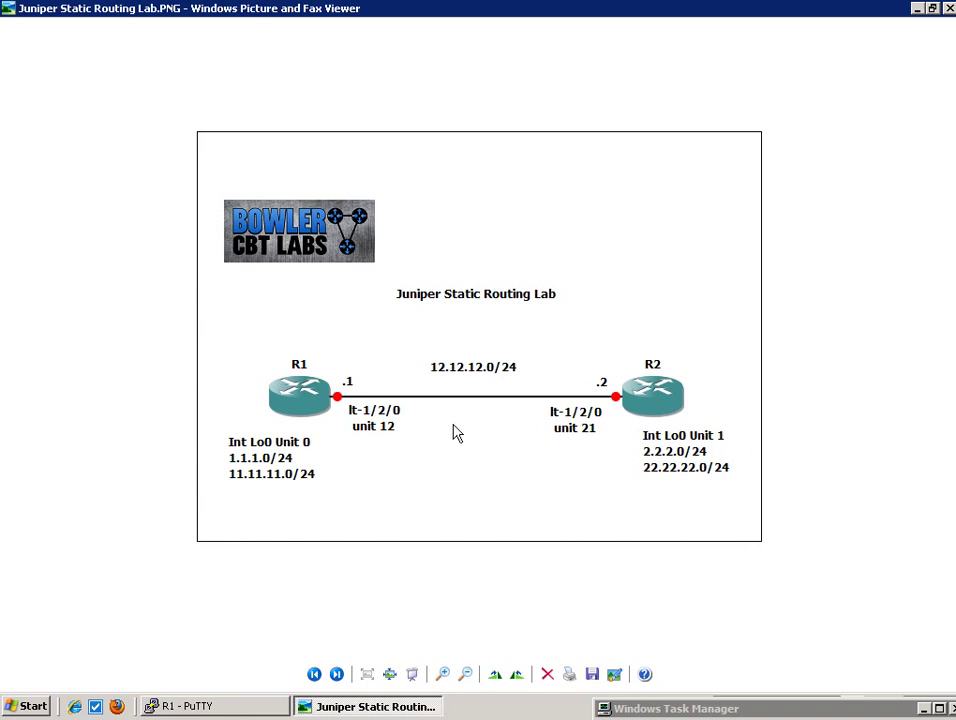
mouse_move(310, 423)
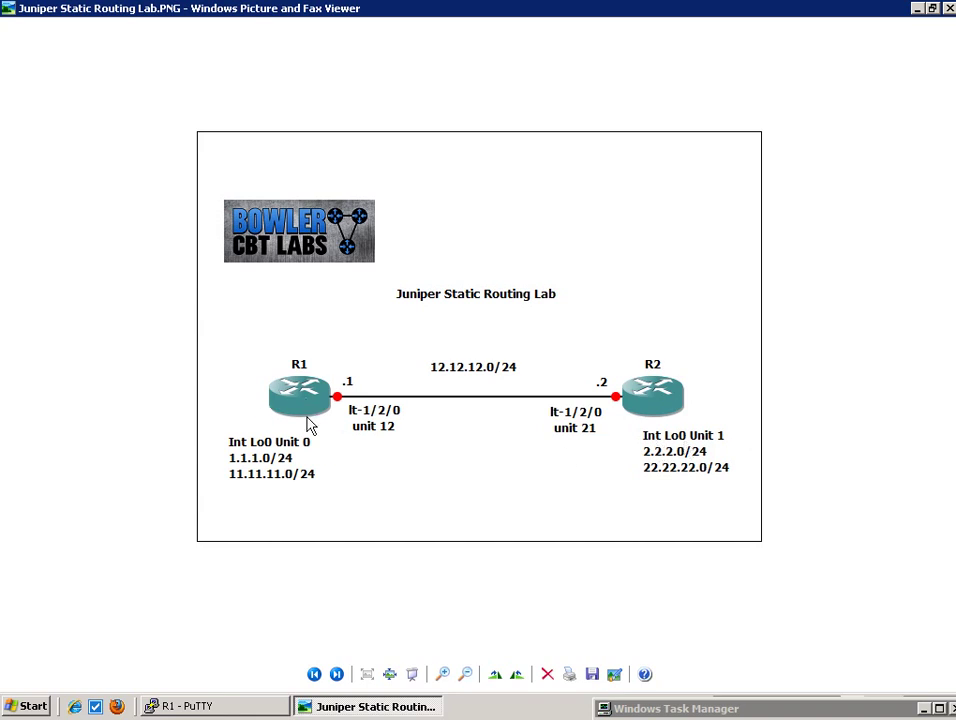
mouse_move(712, 439)
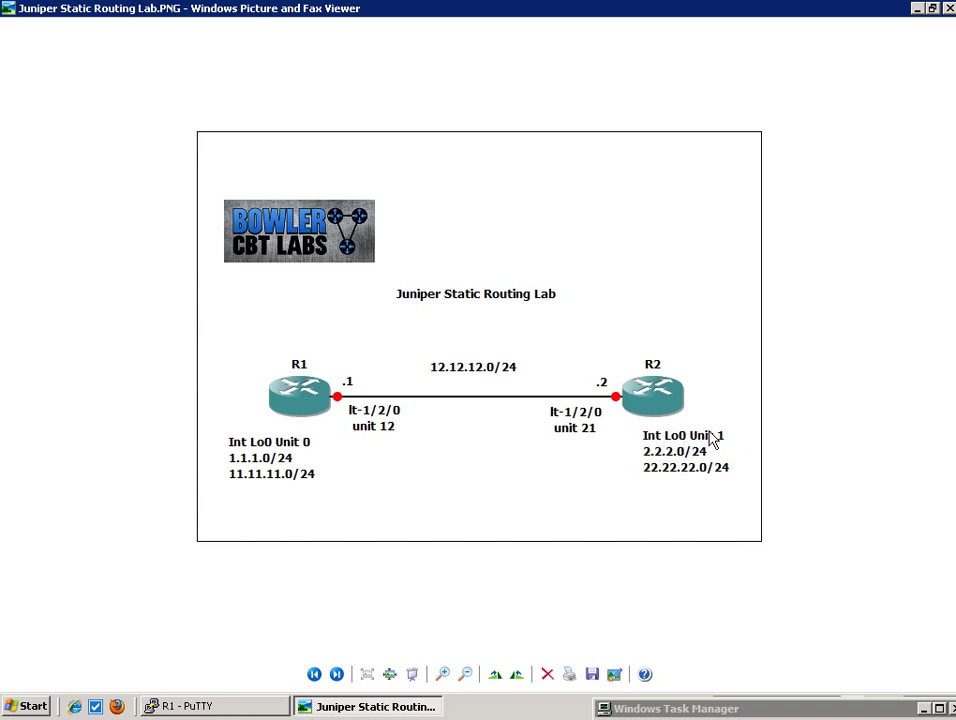
mouse_move(600, 377)
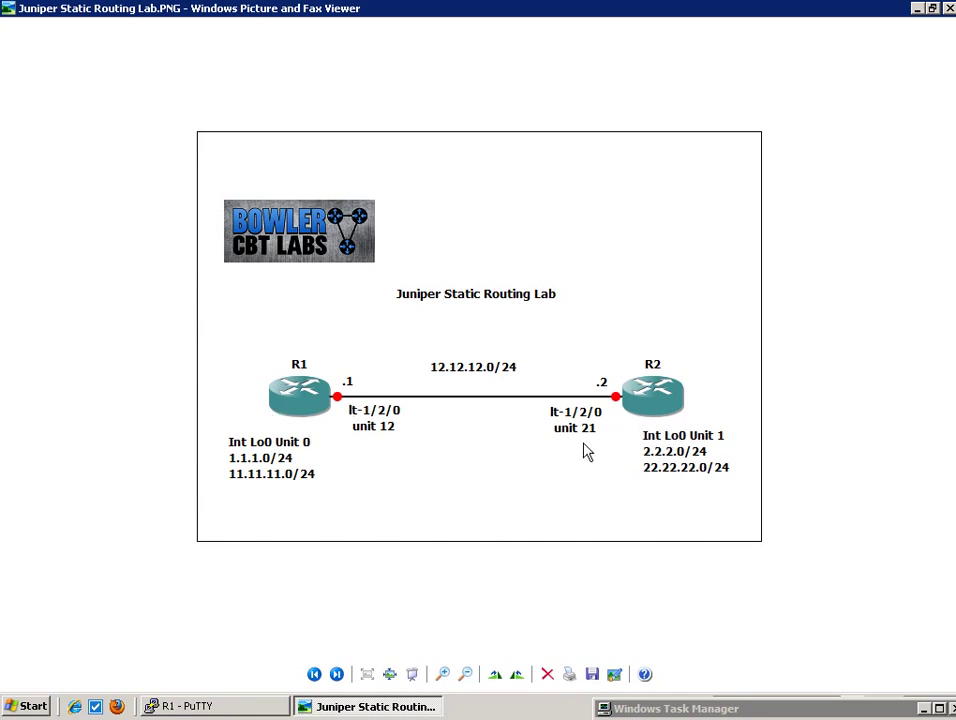
mouse_move(428, 425)
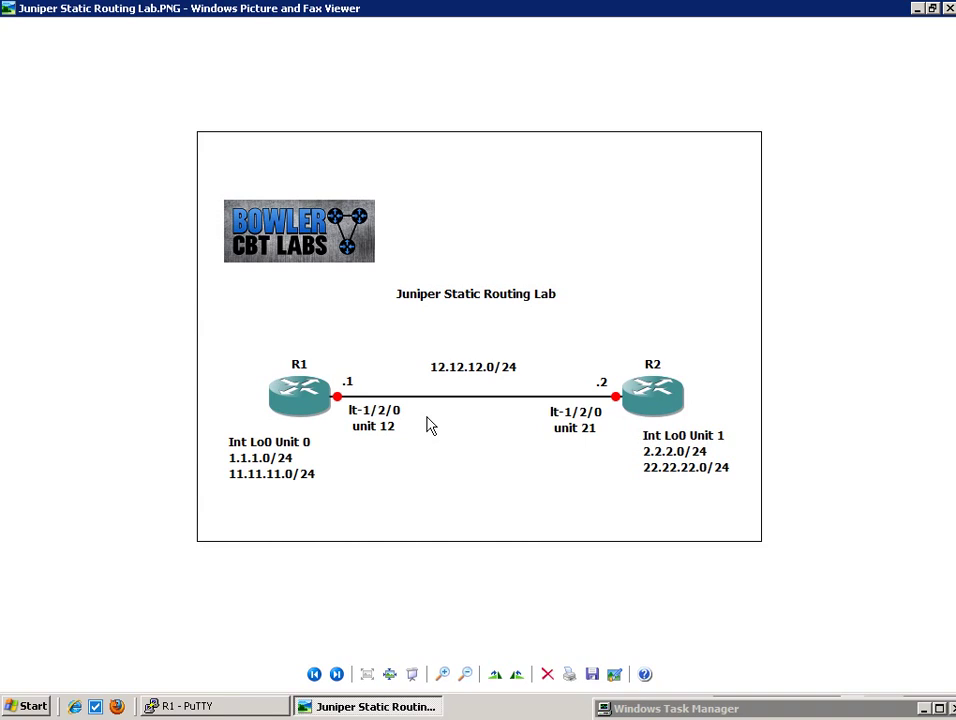
mouse_move(310, 452)
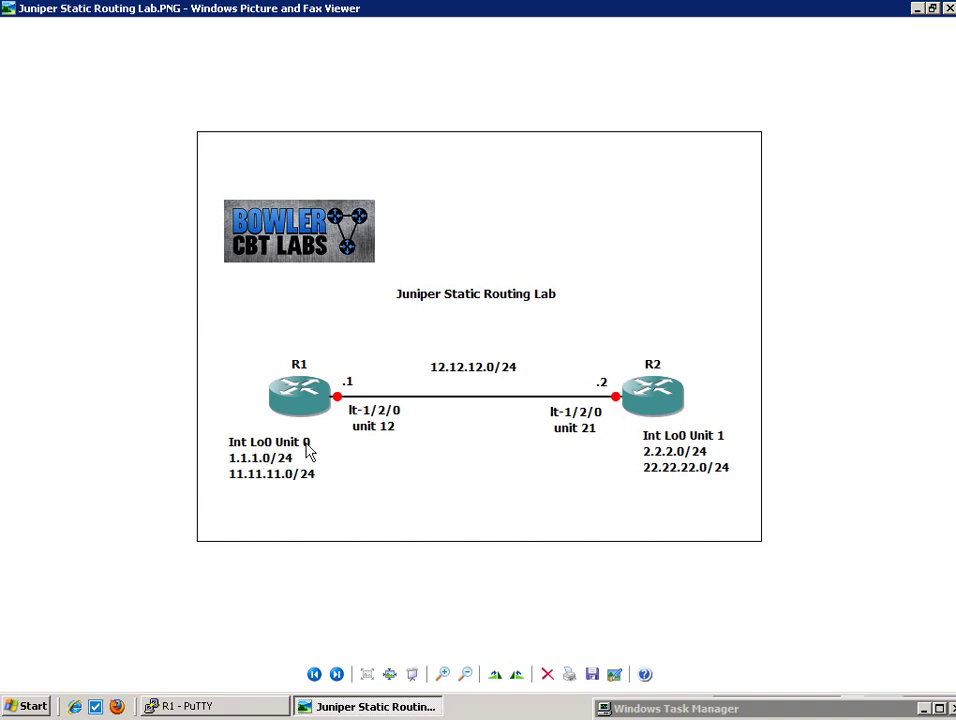
mouse_move(603, 443)
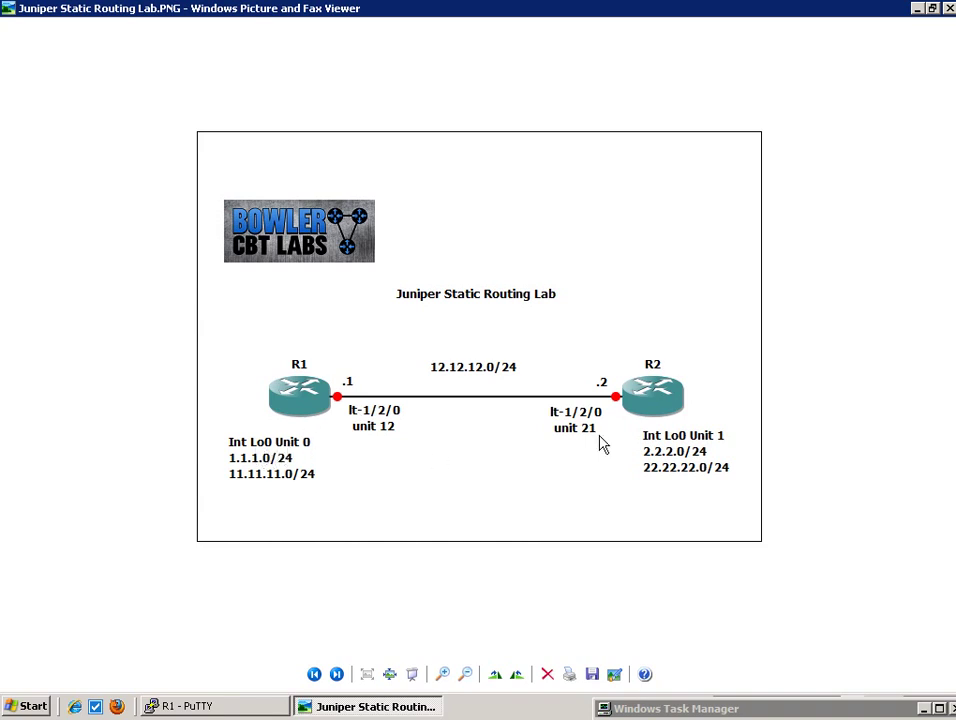
mouse_move(650, 452)
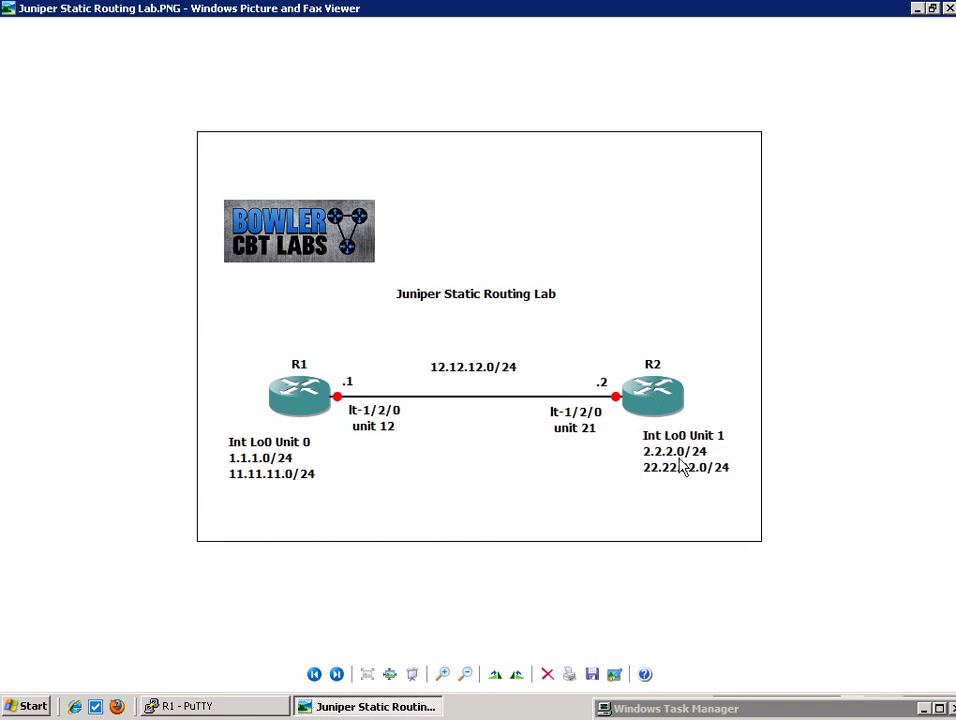
mouse_move(148, 85)
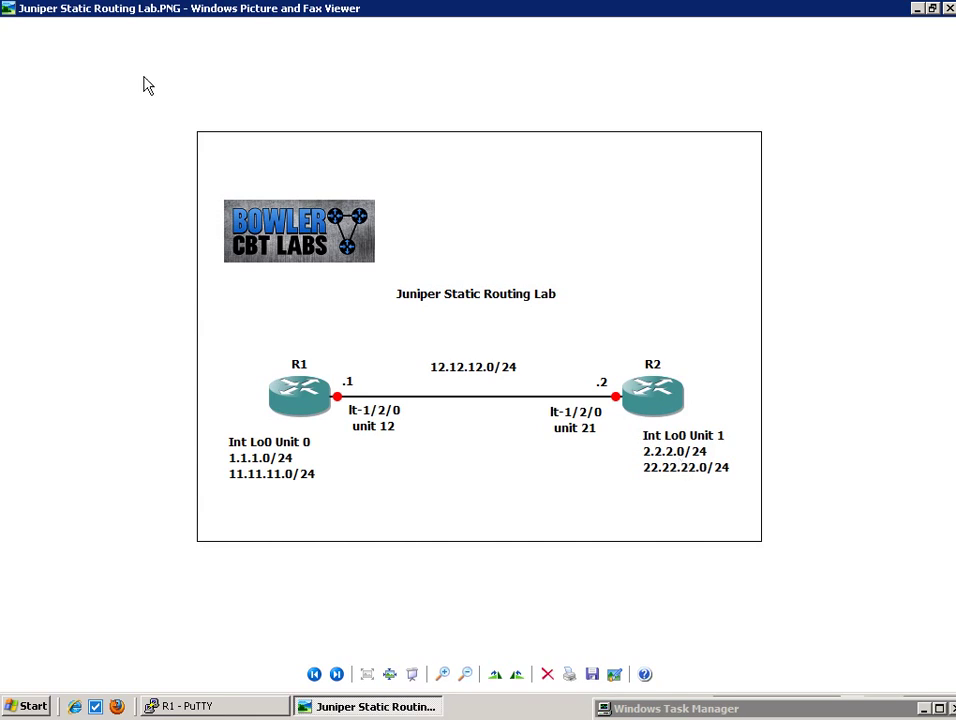
mouse_move(388, 402)
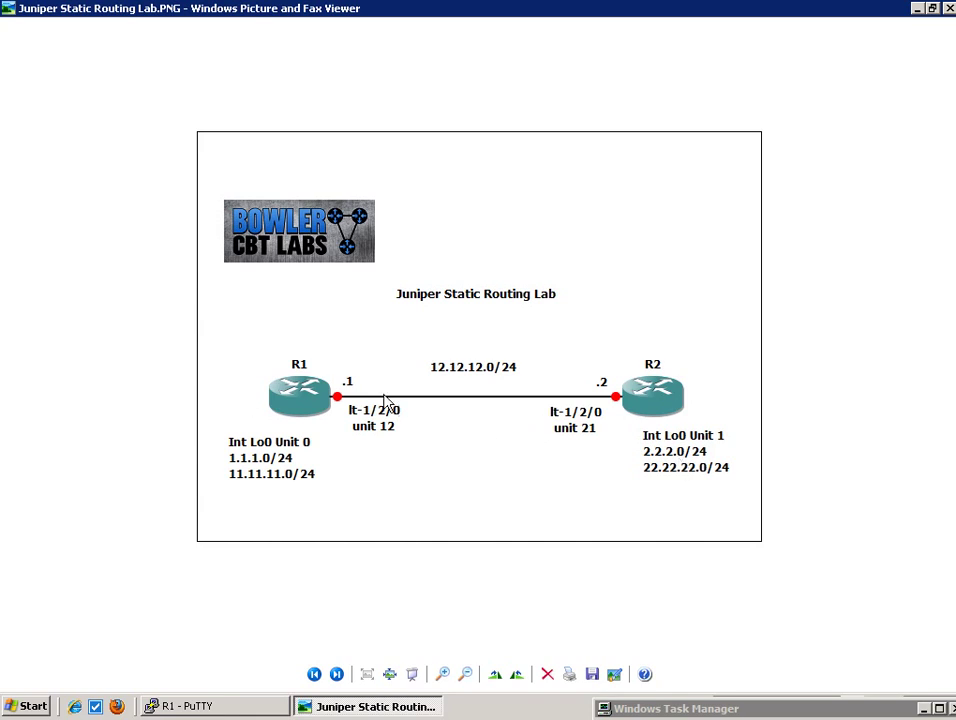
mouse_move(232, 354)
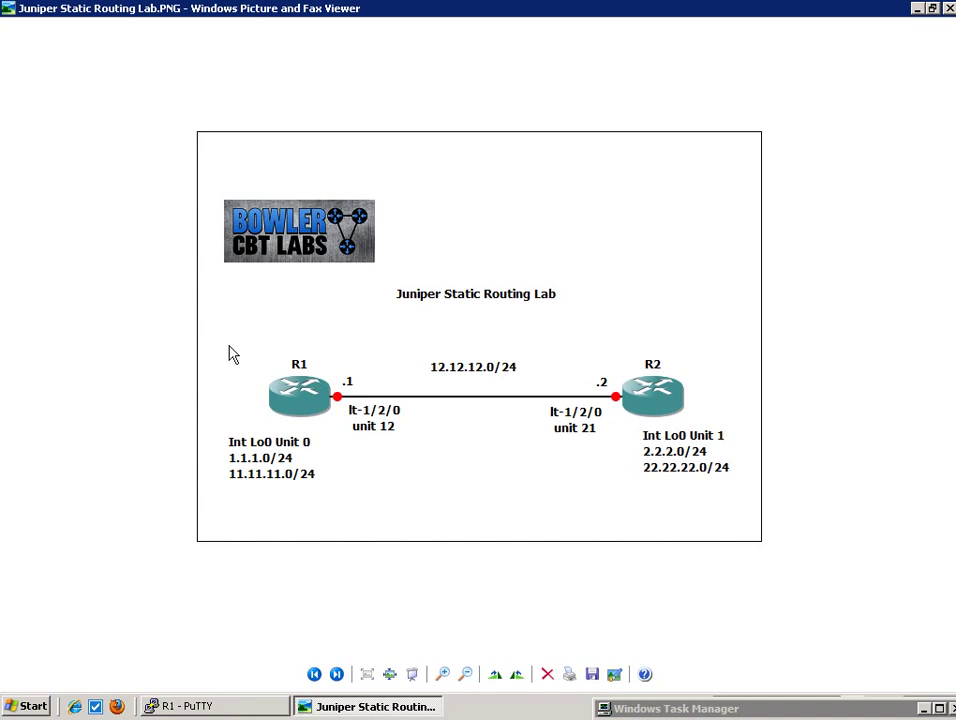
mouse_move(291, 422)
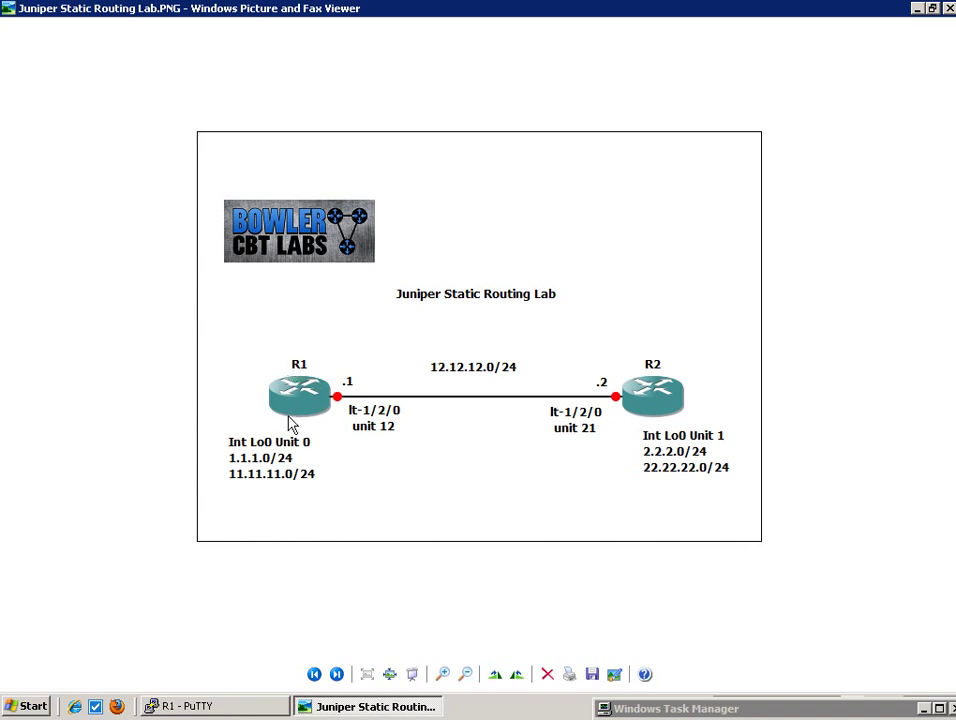
mouse_move(603, 468)
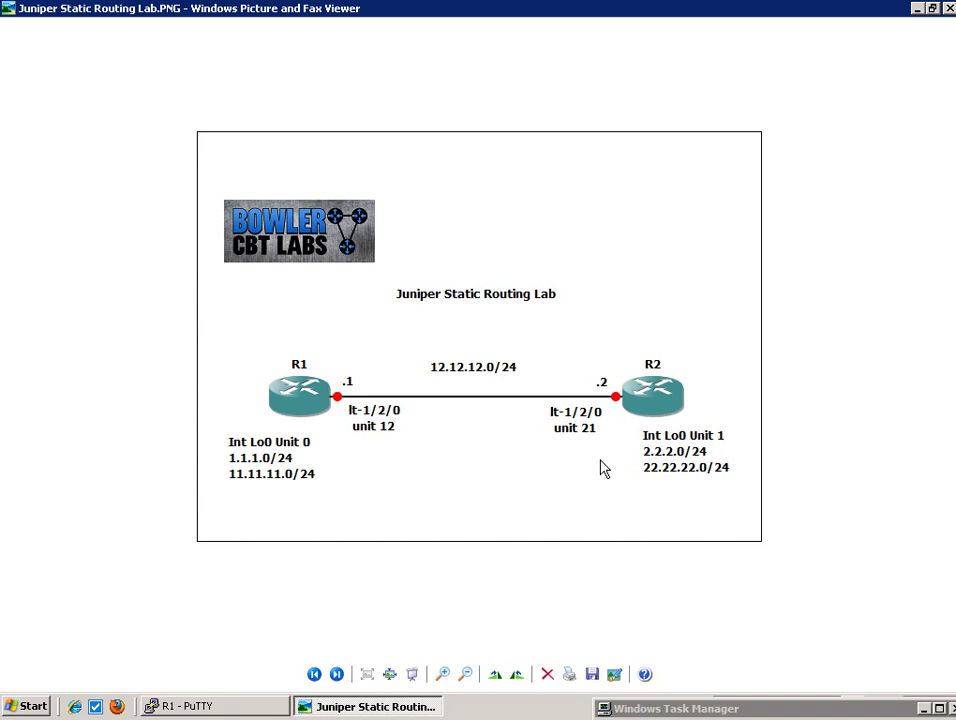
mouse_move(500, 447)
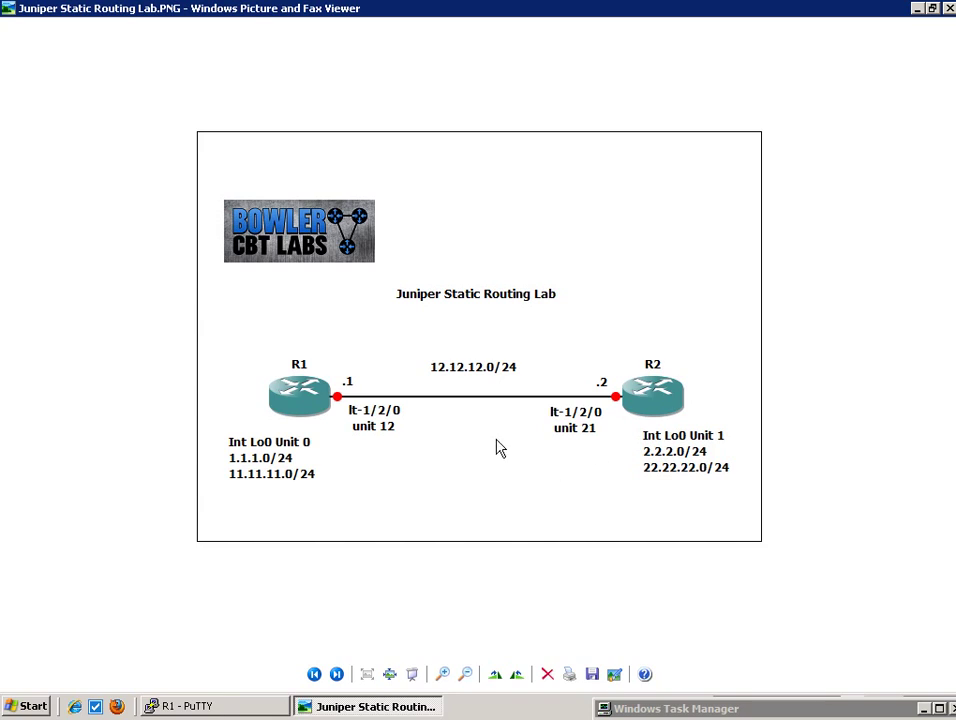
mouse_move(618, 443)
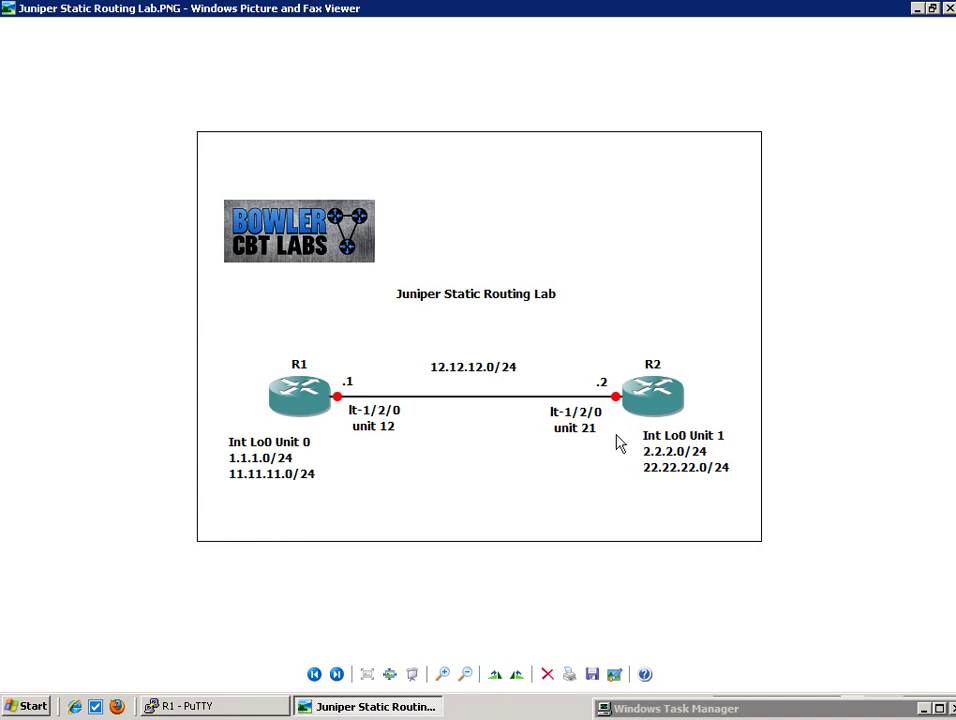
mouse_move(651, 416)
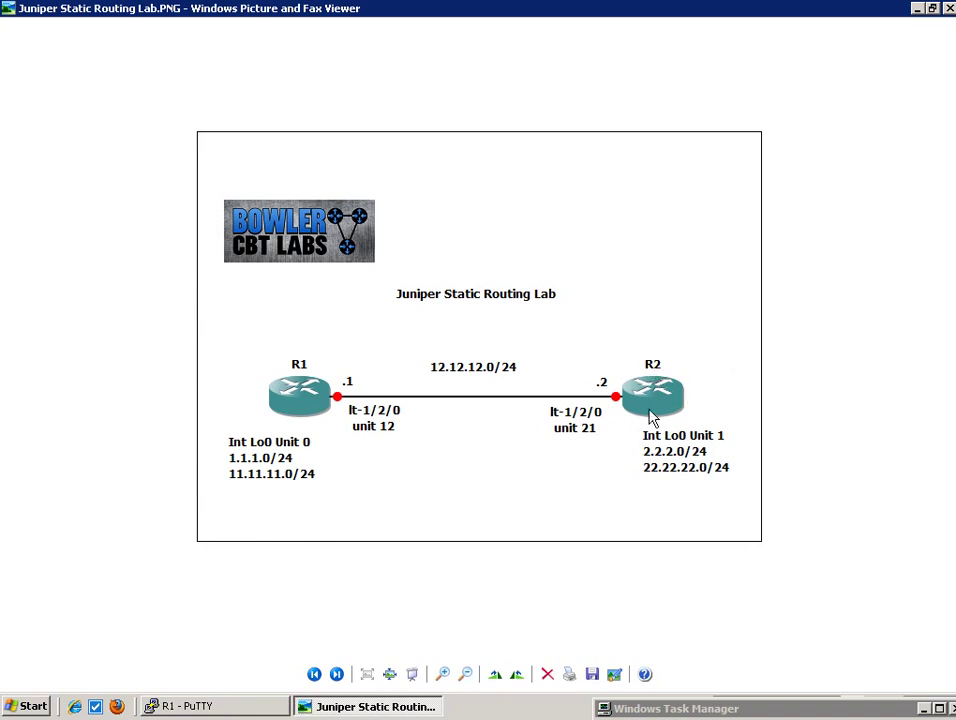
mouse_move(652, 483)
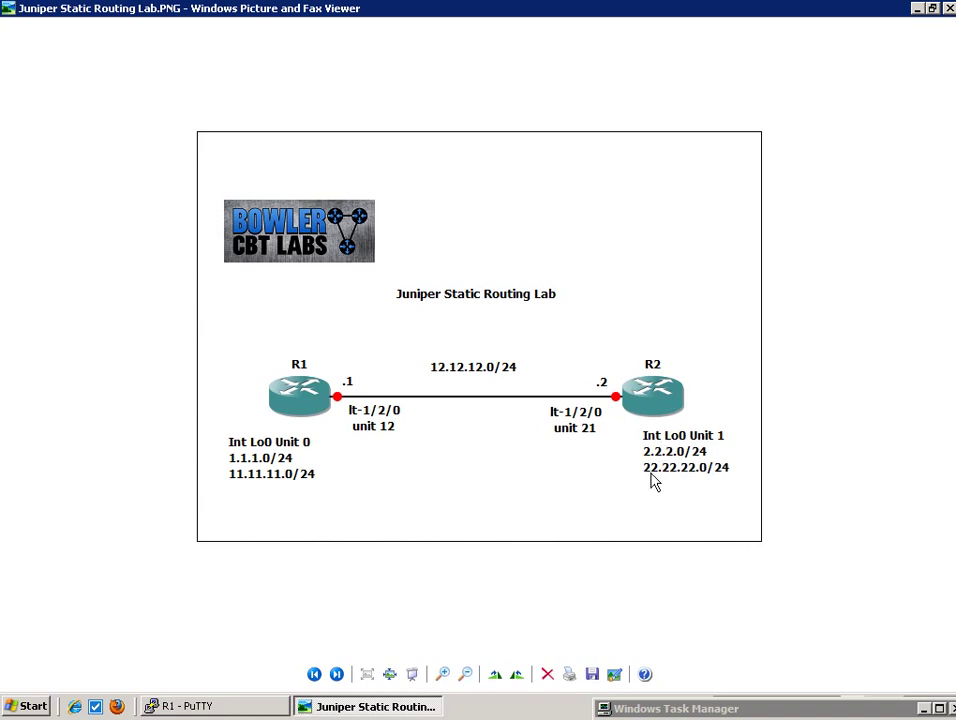
mouse_move(625, 385)
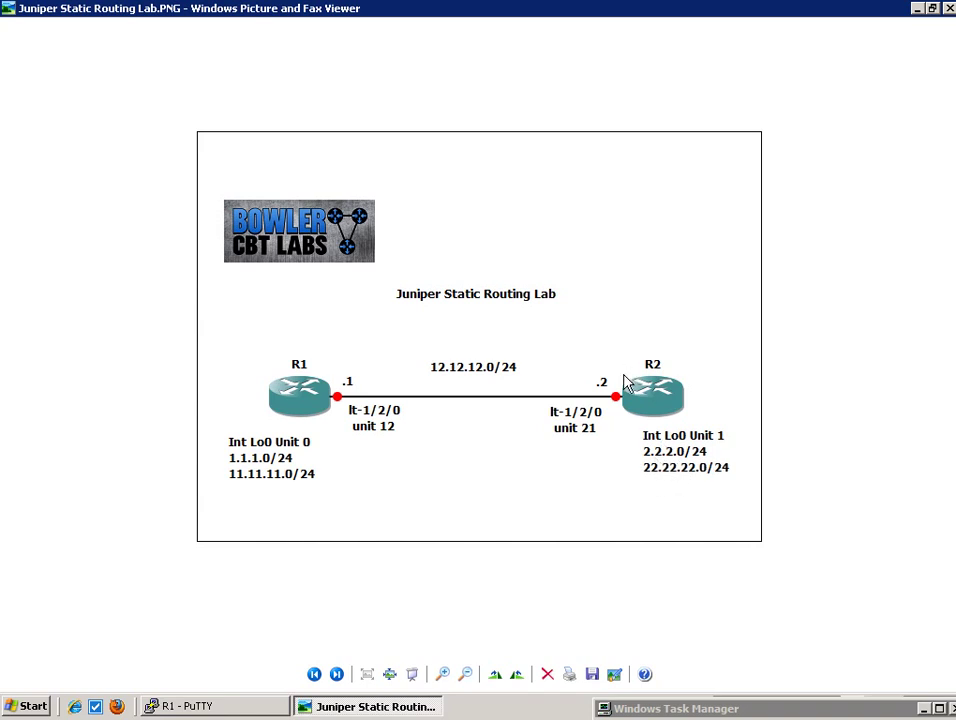
mouse_move(222, 438)
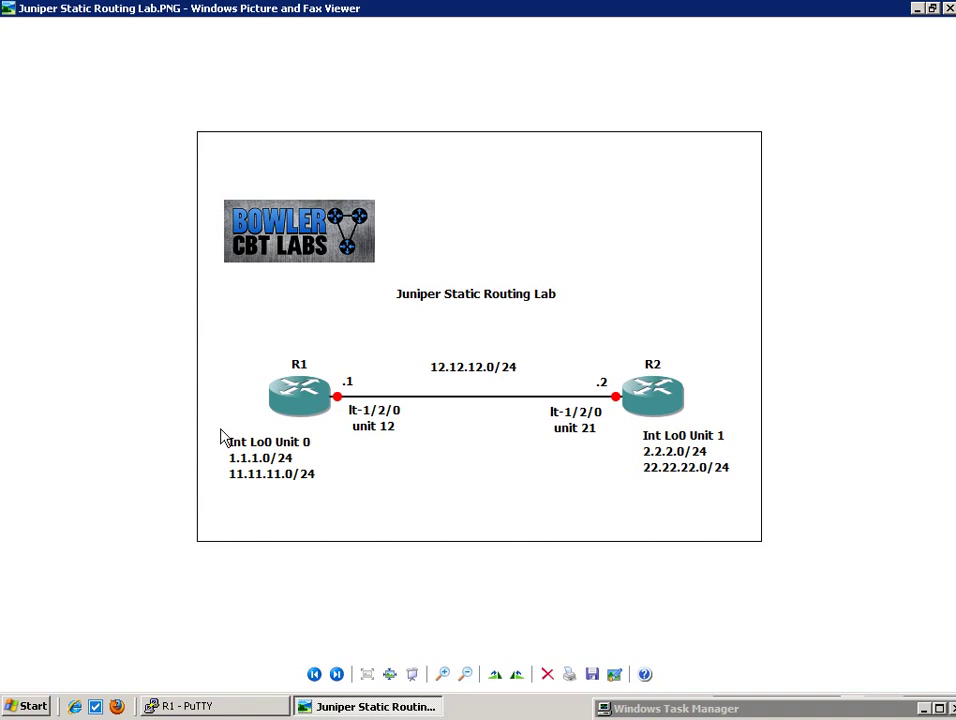
mouse_move(230, 470)
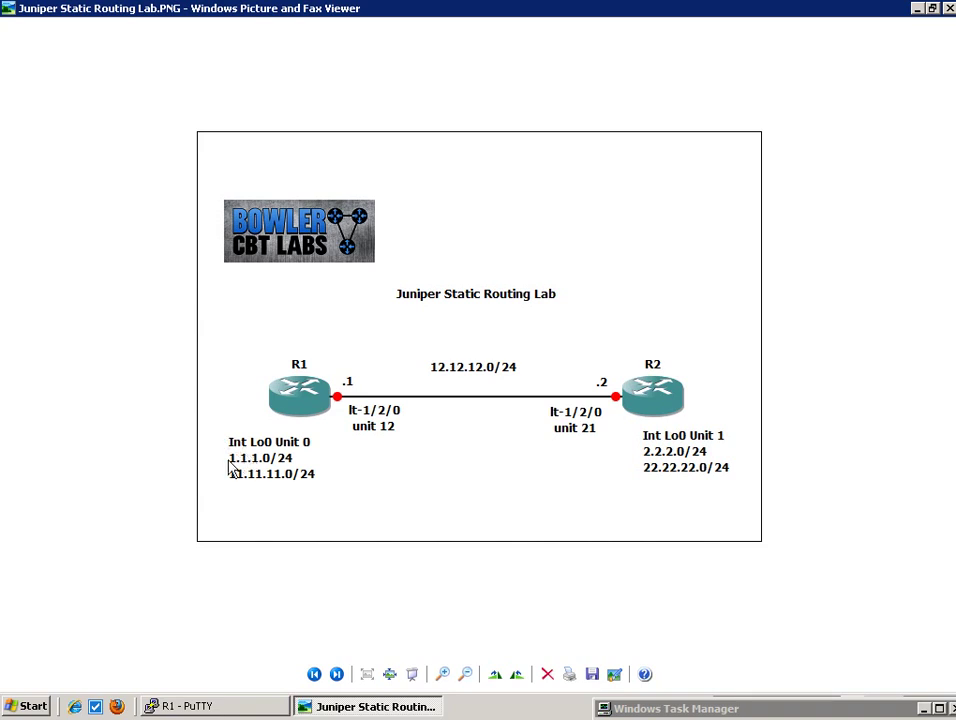
mouse_move(306, 500)
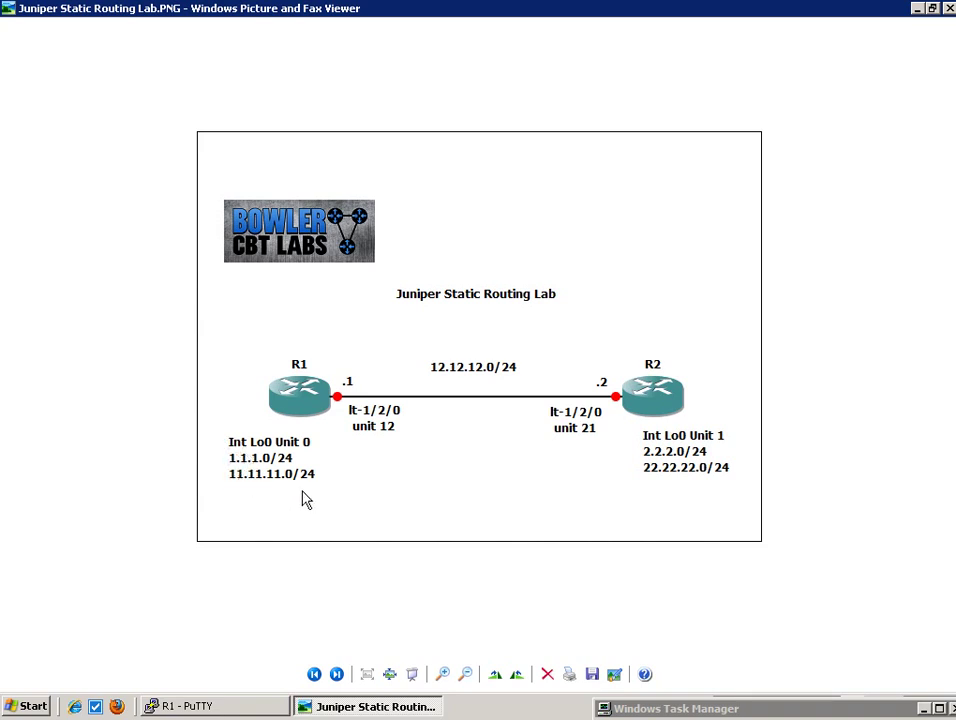
mouse_move(587, 457)
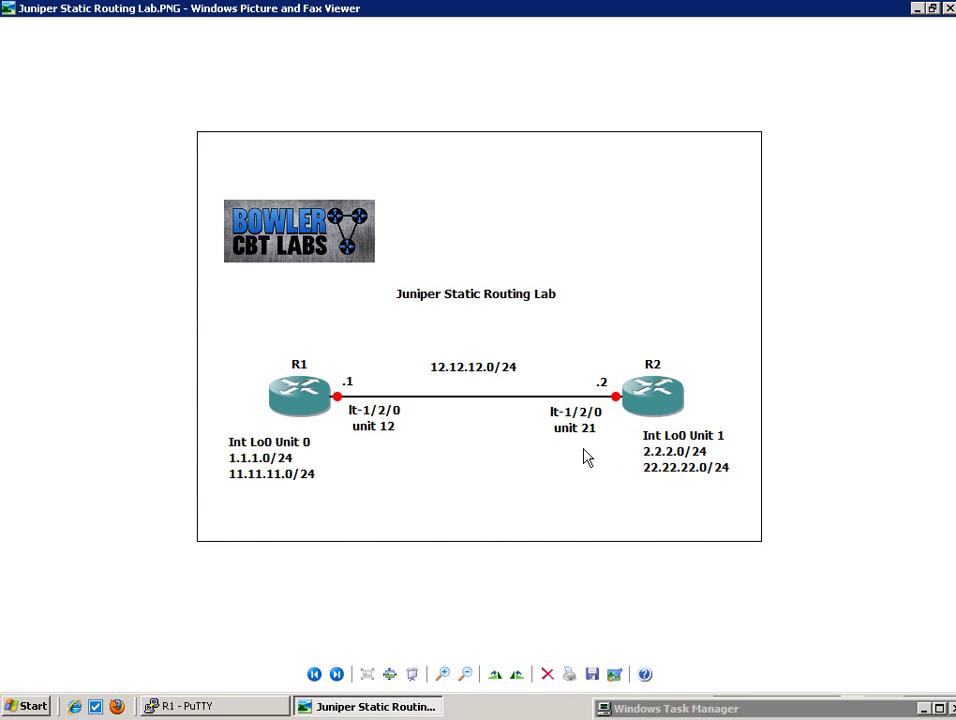
mouse_move(518, 465)
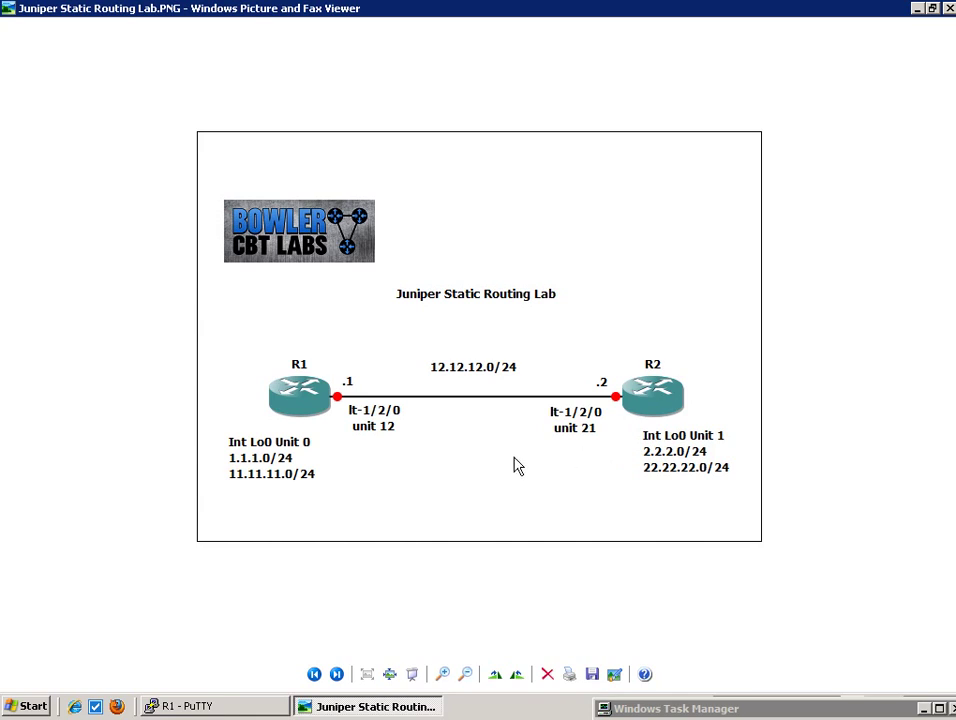
mouse_move(313, 350)
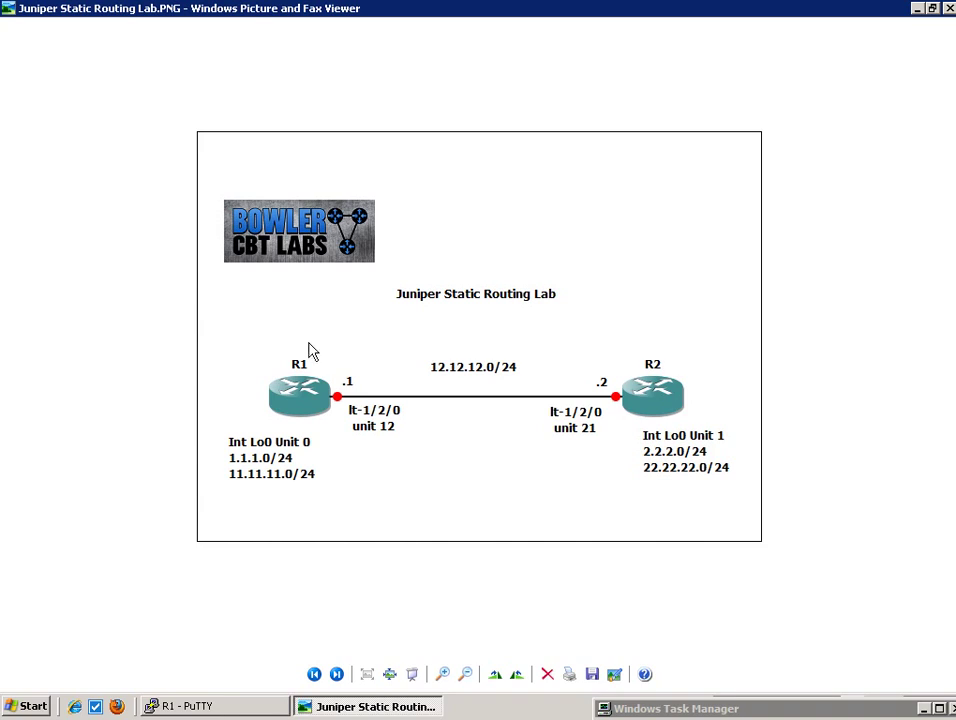
mouse_move(339, 546)
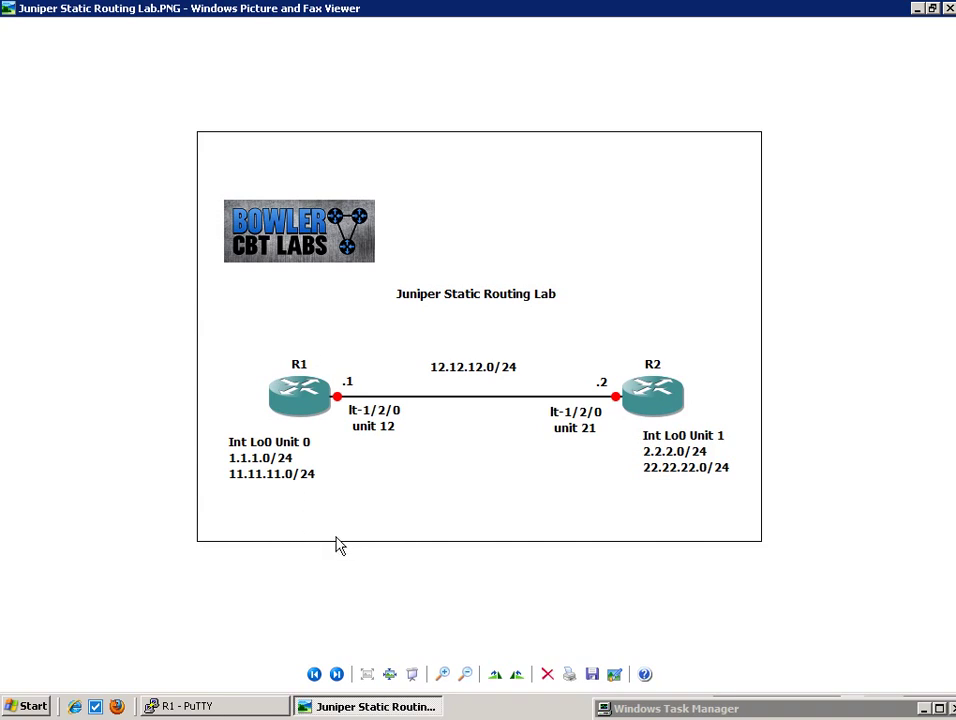
mouse_move(310, 593)
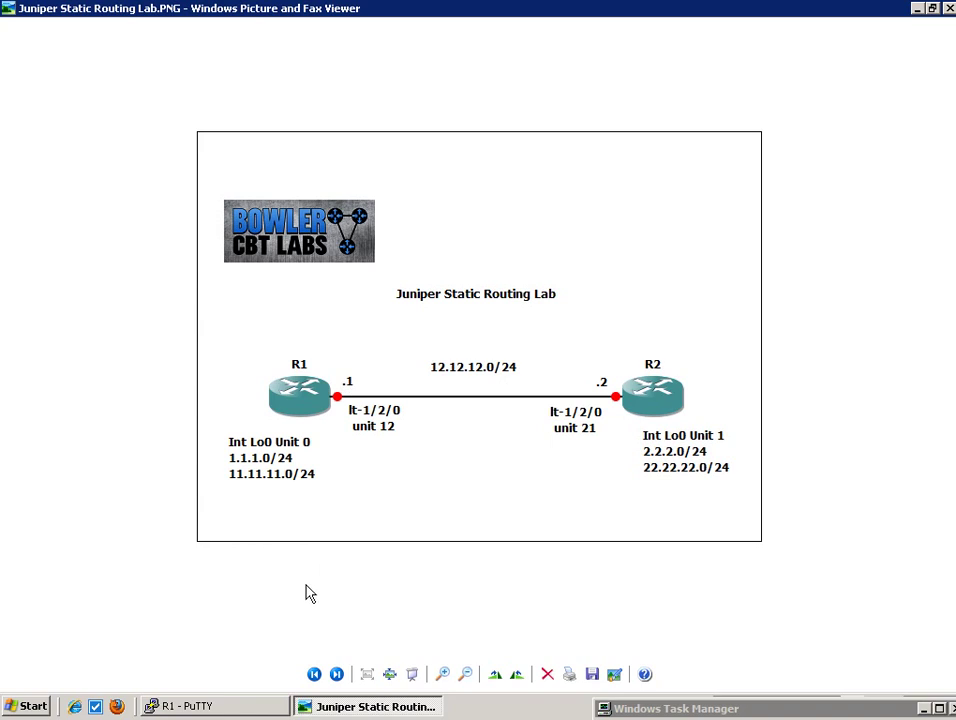
Step: Bring the R1 PuTTY terminal to the front from the taskbar after studying the lab diagram
left_click(190, 706)
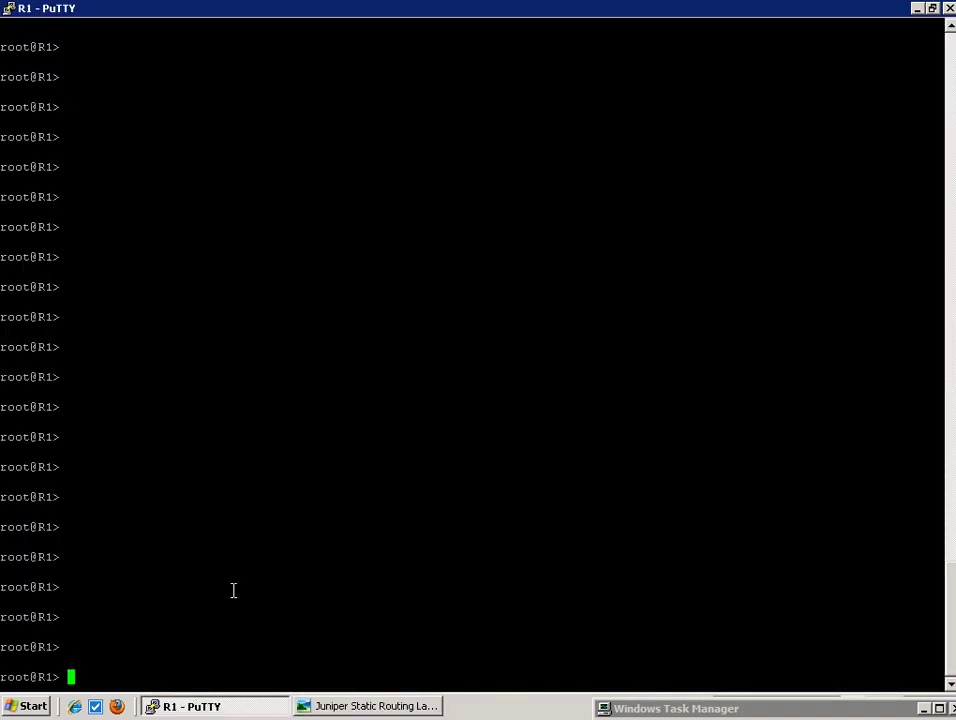
mouse_move(228, 575)
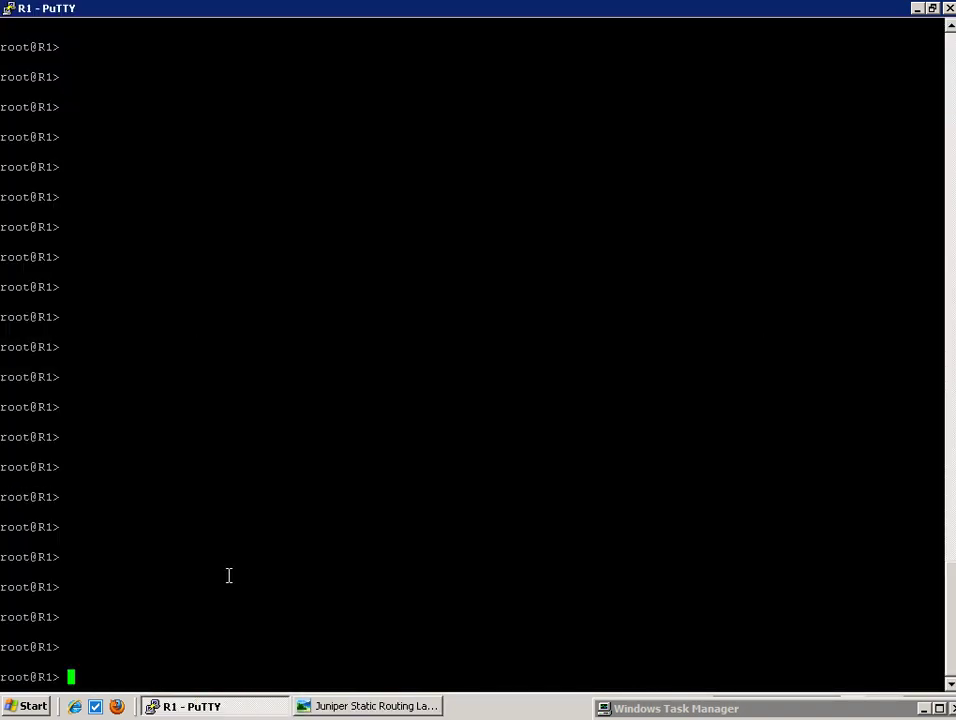
Step: Enter configuration mode and type 'set logical-systems R1 interfaces lt-1/2/0 unit'
type("edit")
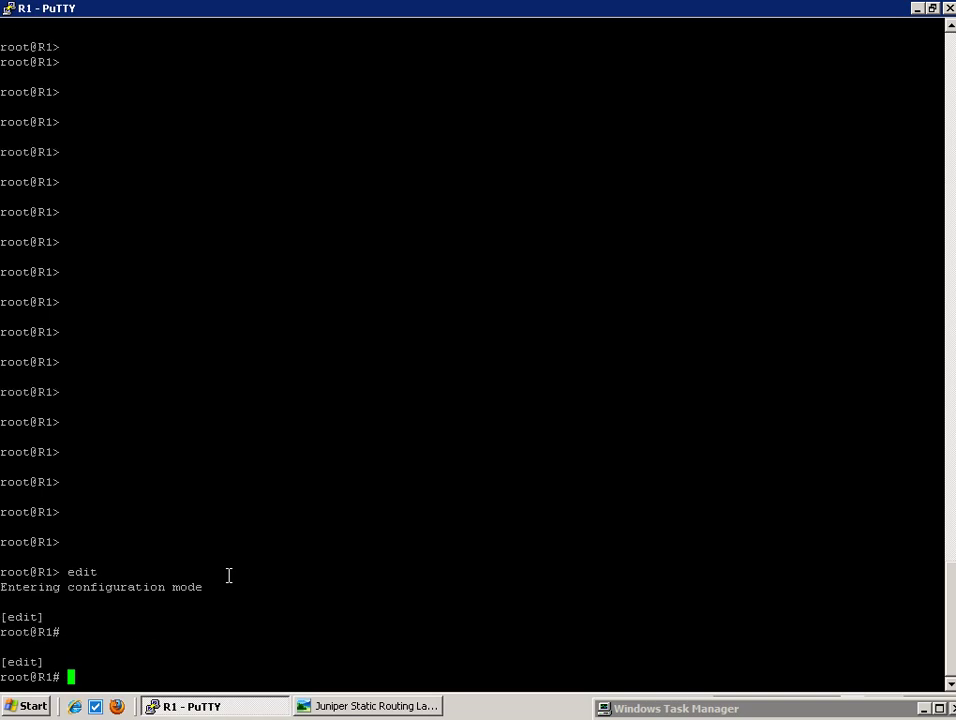
type("set logical-systems R1")
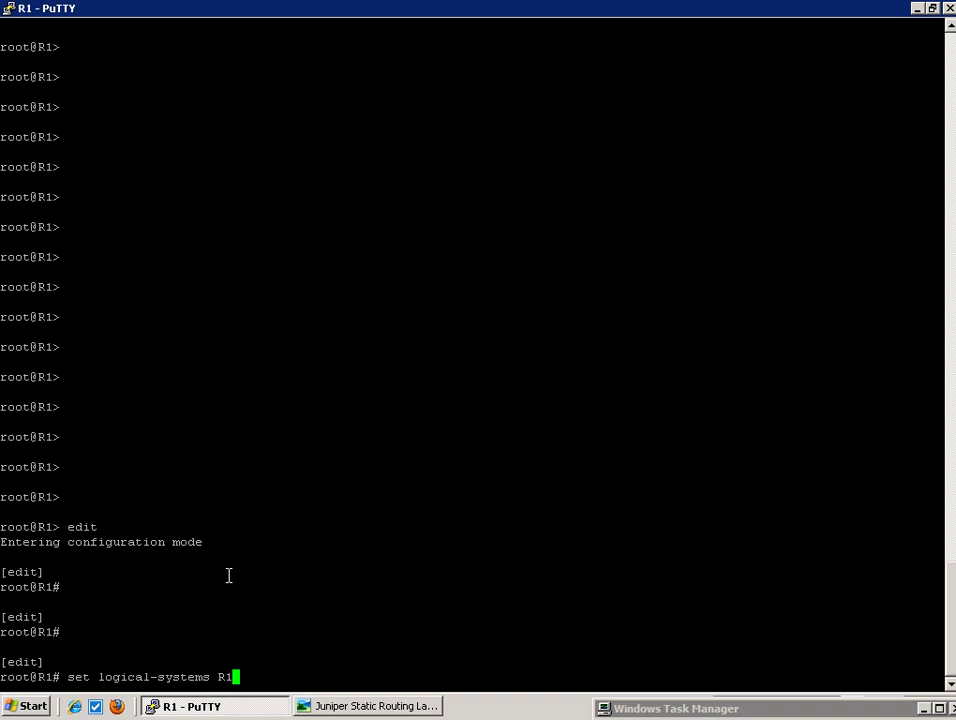
type("interfaces")
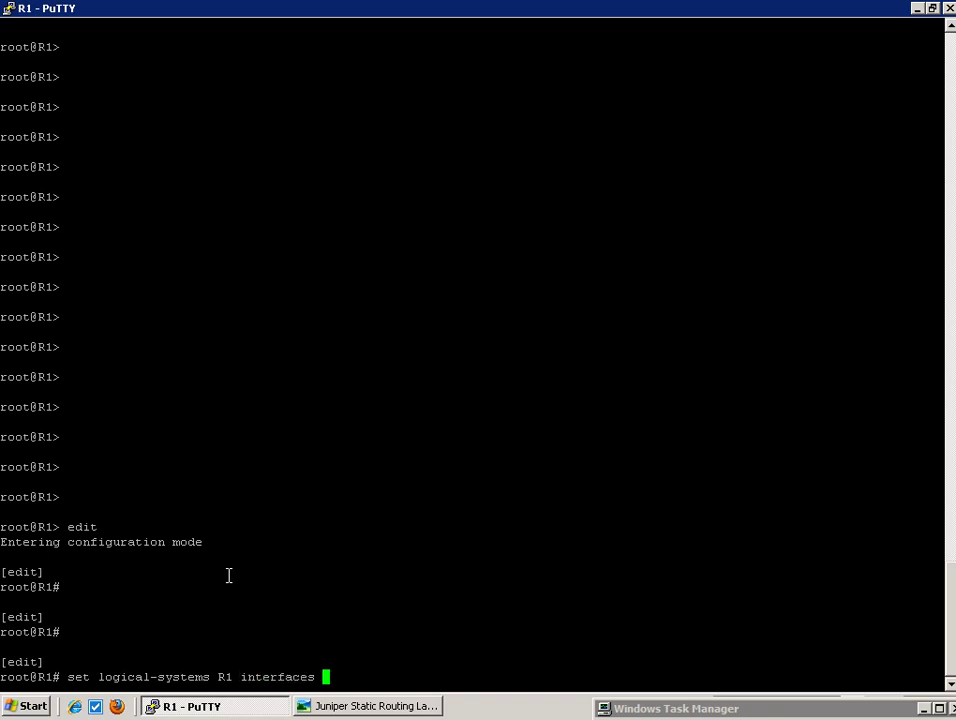
type("lt")
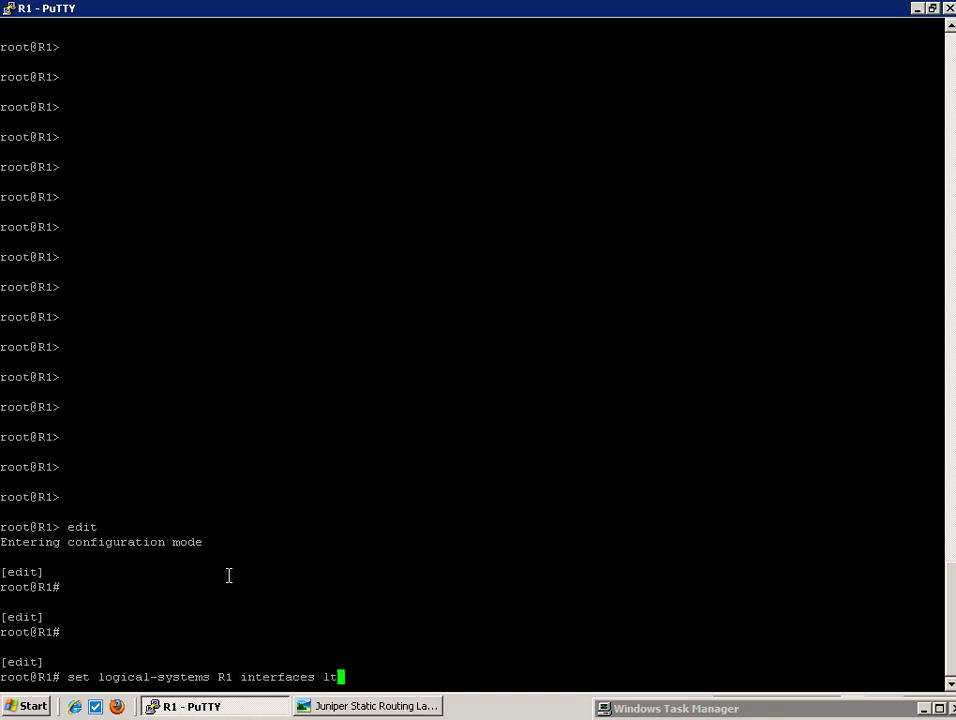
type("-1/2/")
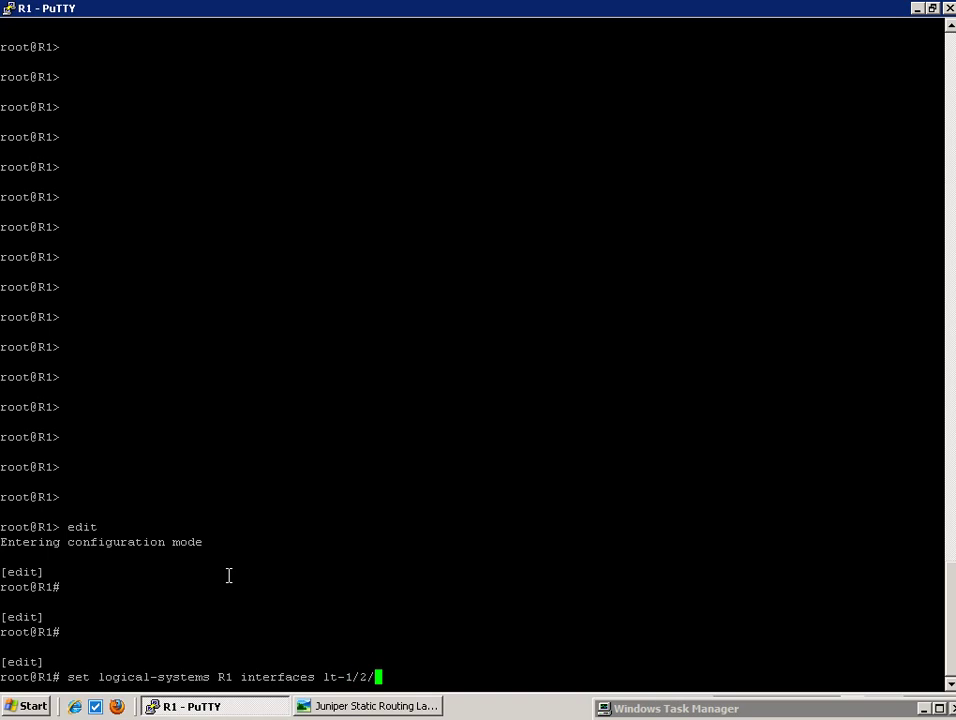
type("0 f")
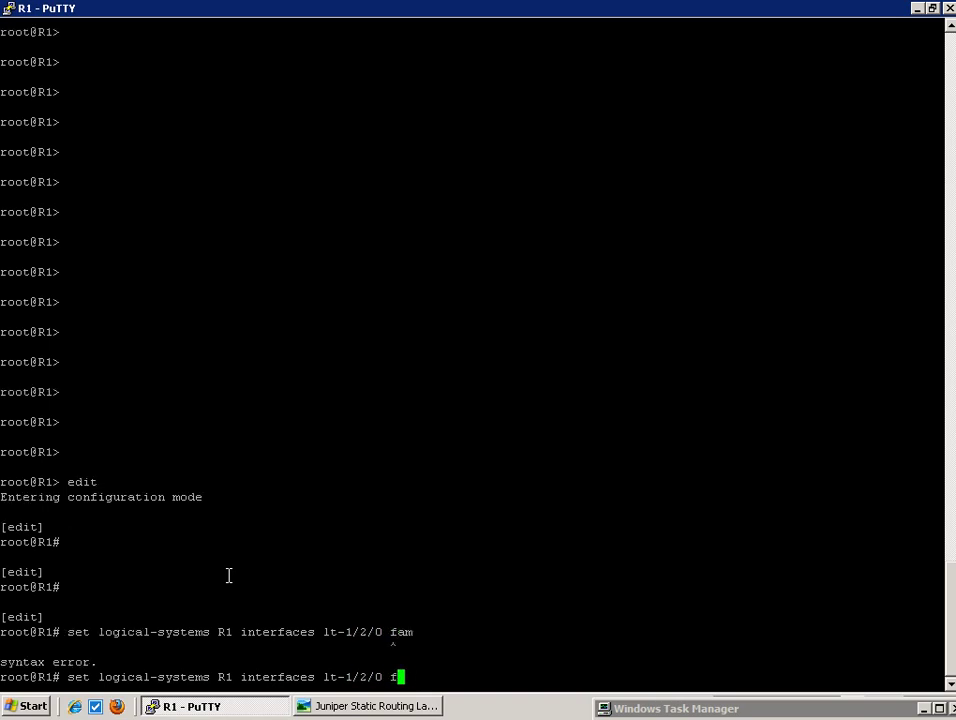
type("unit")
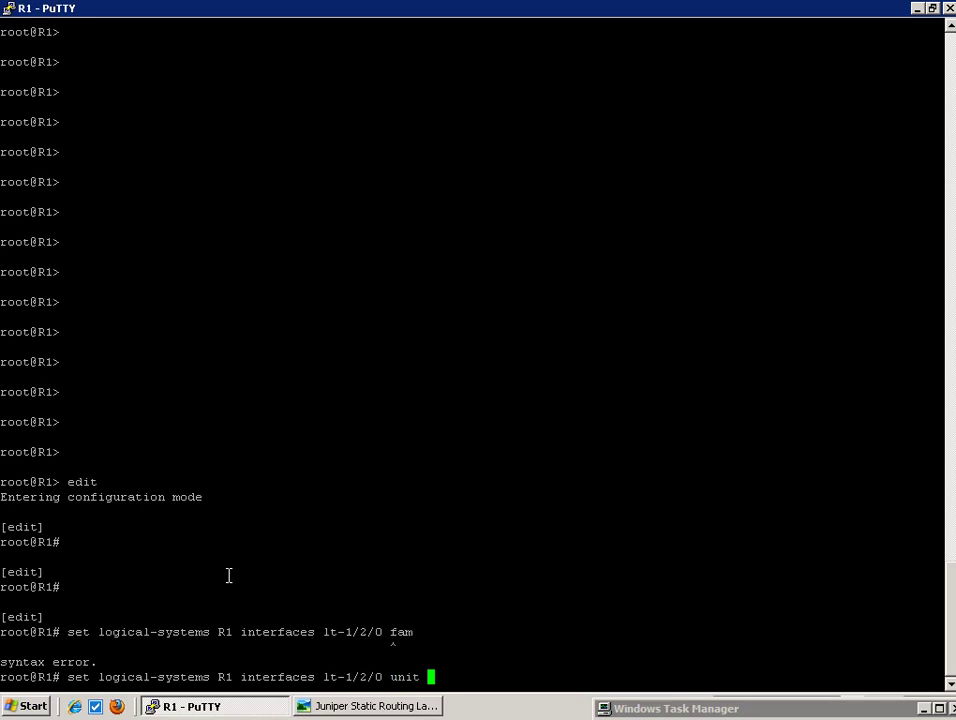